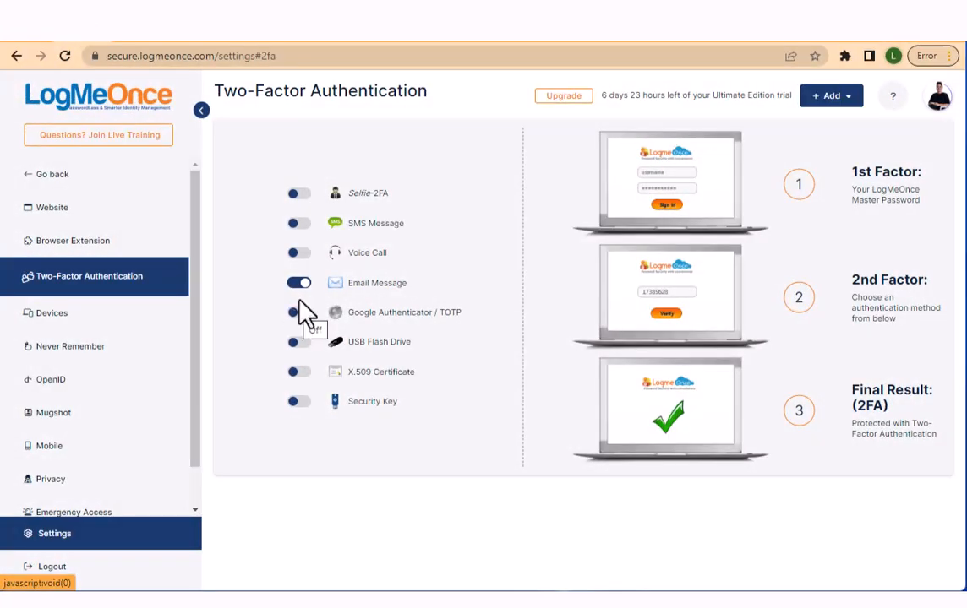
# Switch on SMS Message as a two-factor authentication method.
pyautogui.click(297, 282)
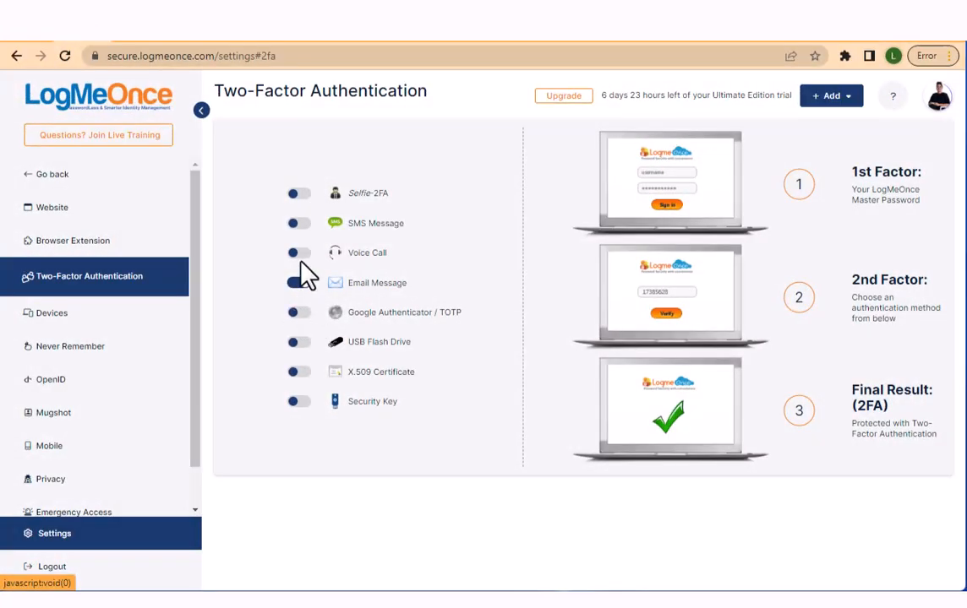
pyautogui.click(298, 282)
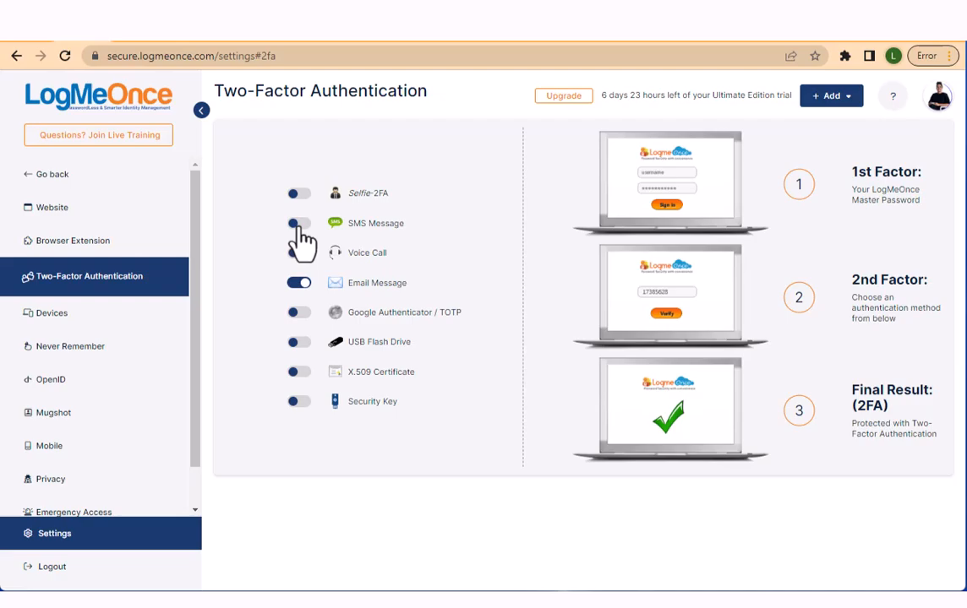
pyautogui.moveTo(294, 236)
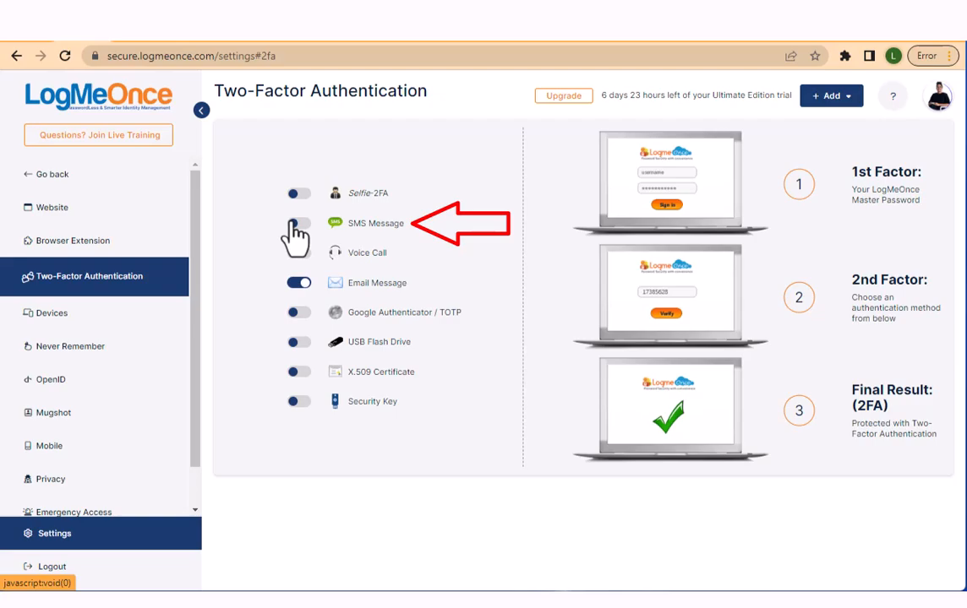
pyautogui.click(298, 223)
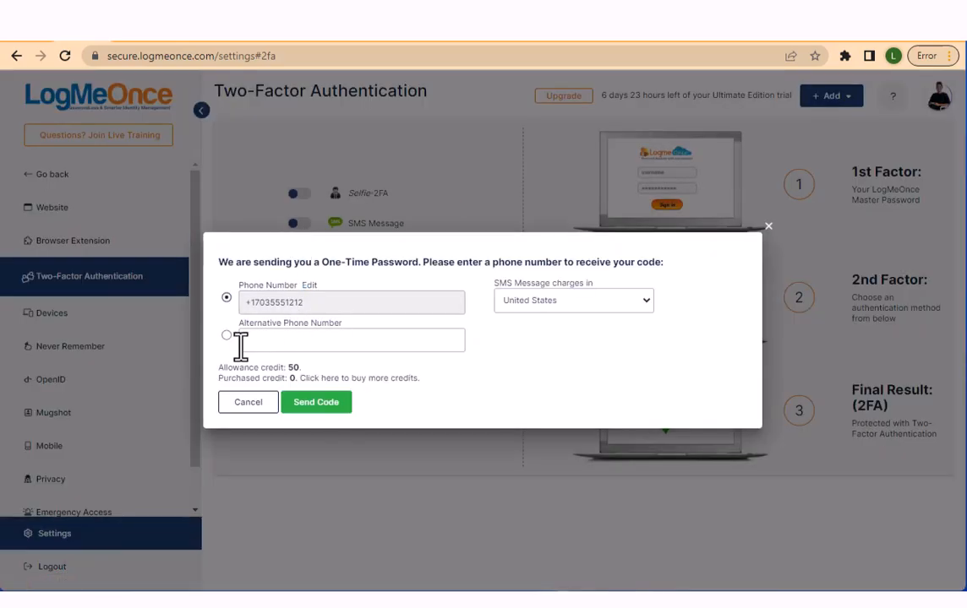
# Choose Alternative Phone Number and send the one-time code to it.
pyautogui.click(226, 335)
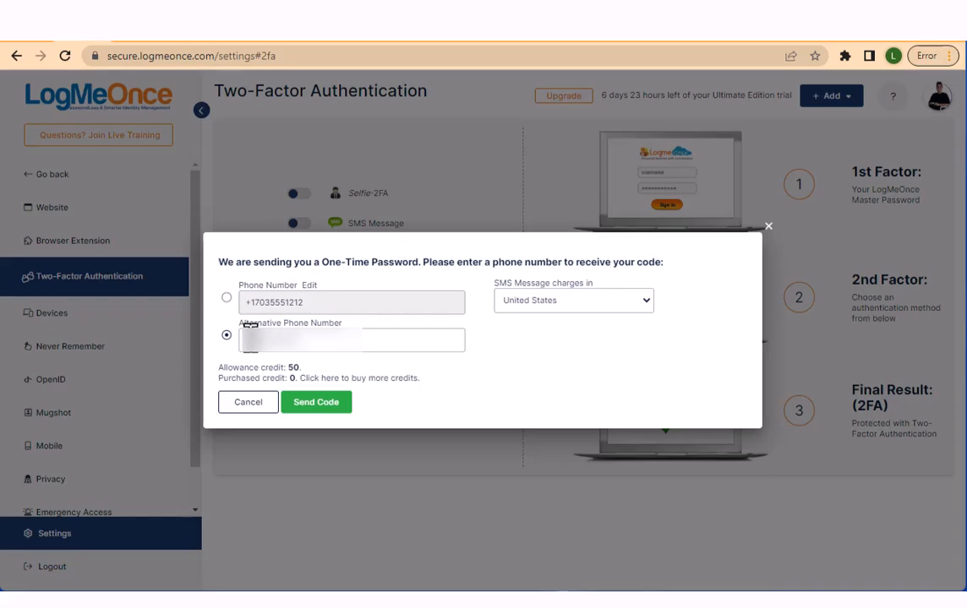
pyautogui.click(316, 402)
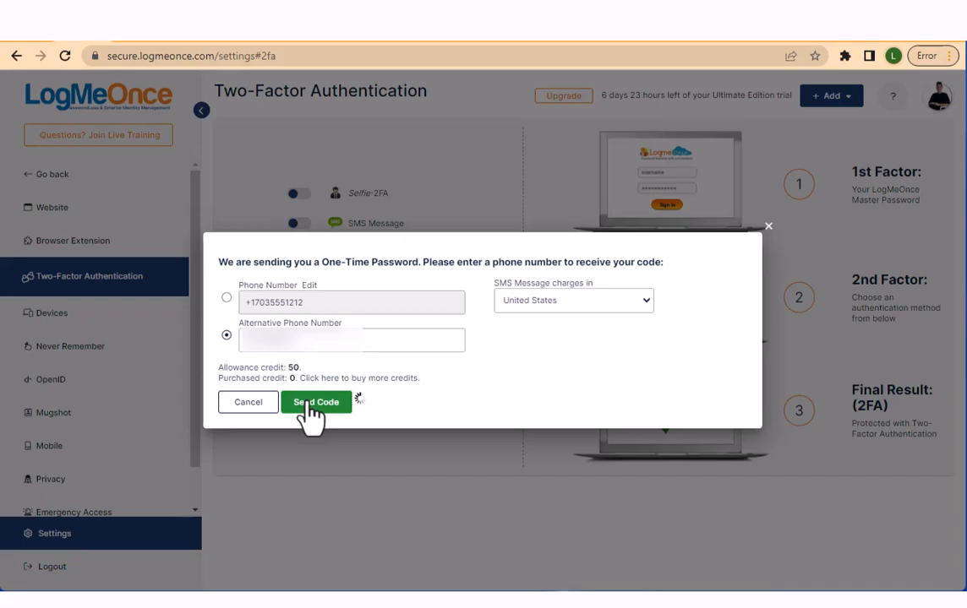
pyautogui.click(316, 402)
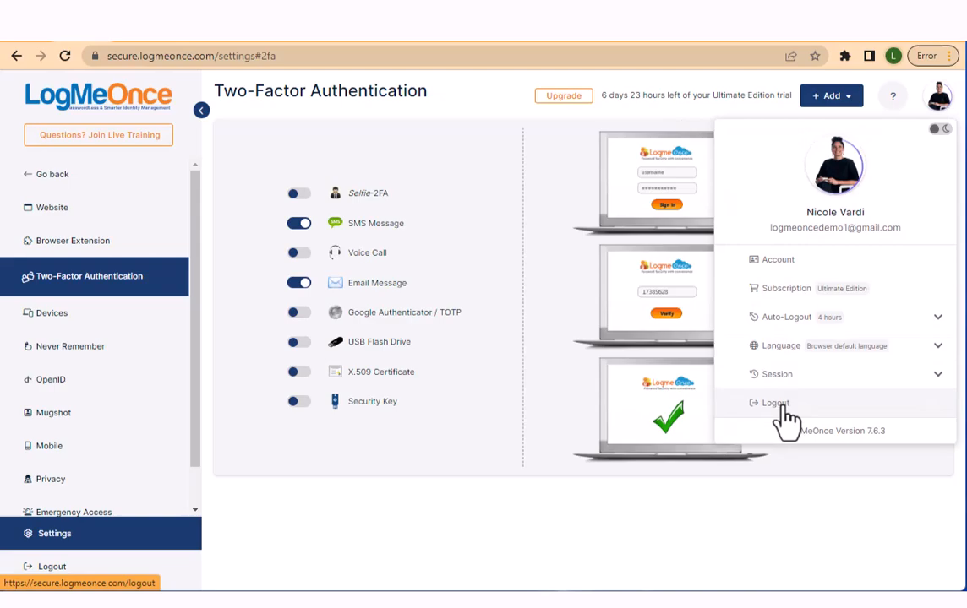
# Log out, then choose Email Message as the two-factor method at login.
pyautogui.click(774, 403)
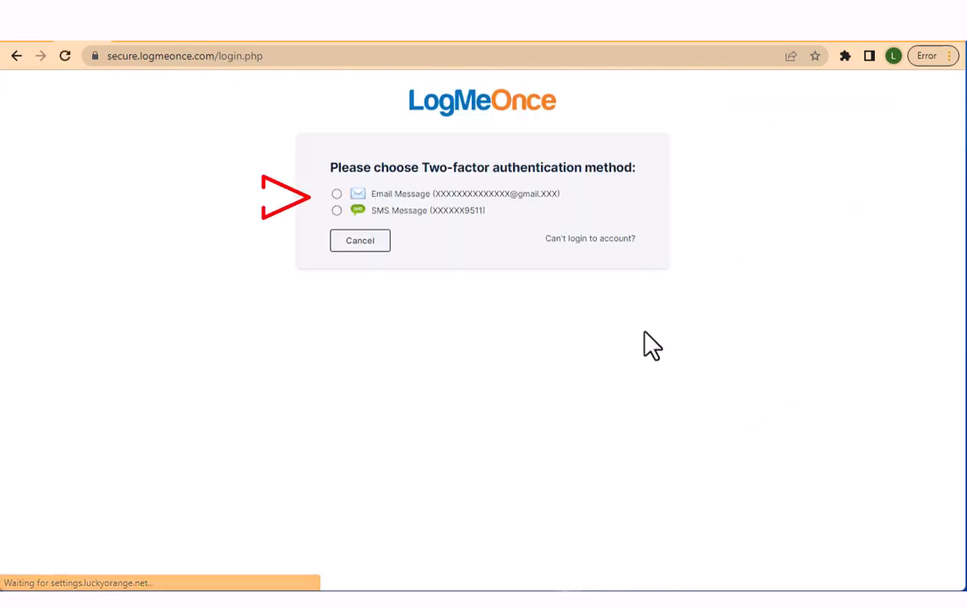
pyautogui.moveTo(336, 195)
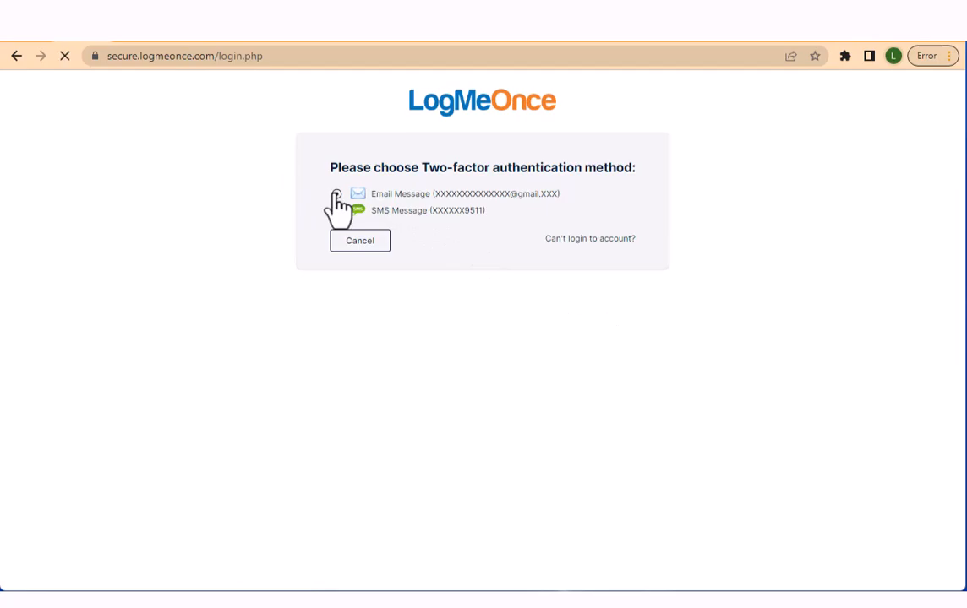
pyautogui.click(337, 192)
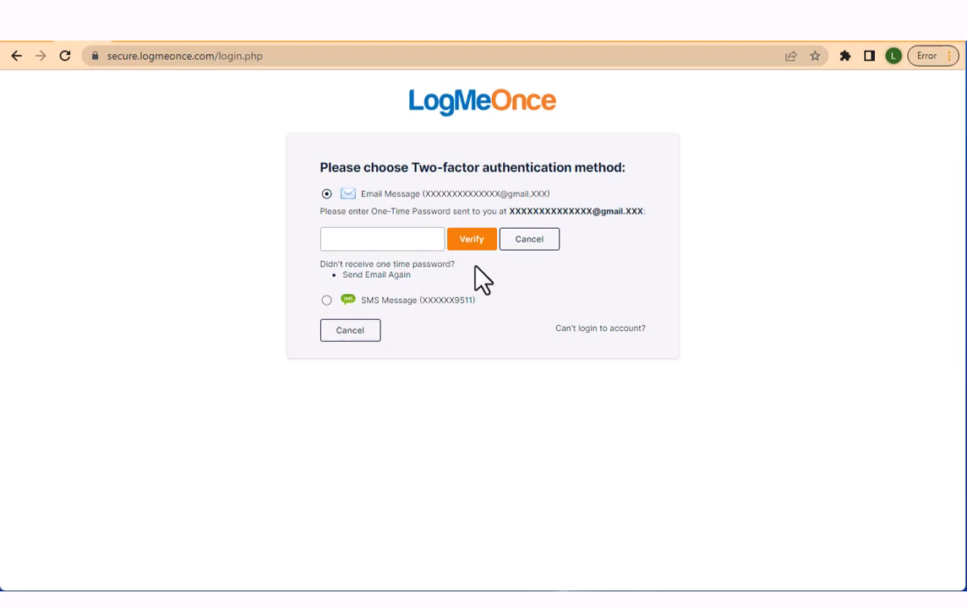